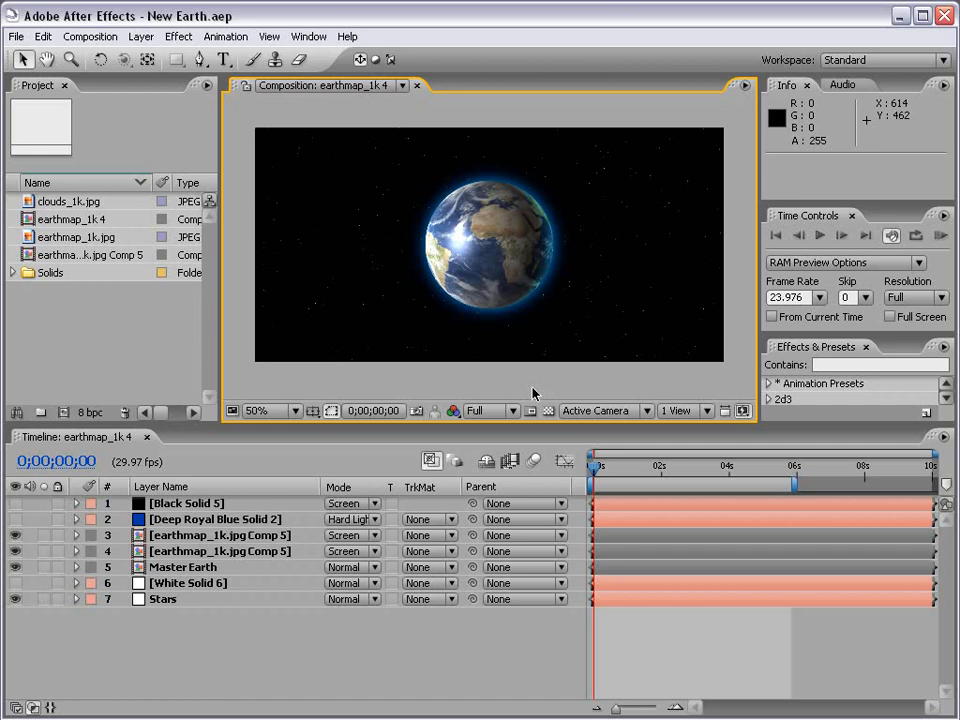
Step: Orbit Camera 1 upward around the earth to view it from a new angle
{"action": "left_click", "coordinate": [183, 567]}
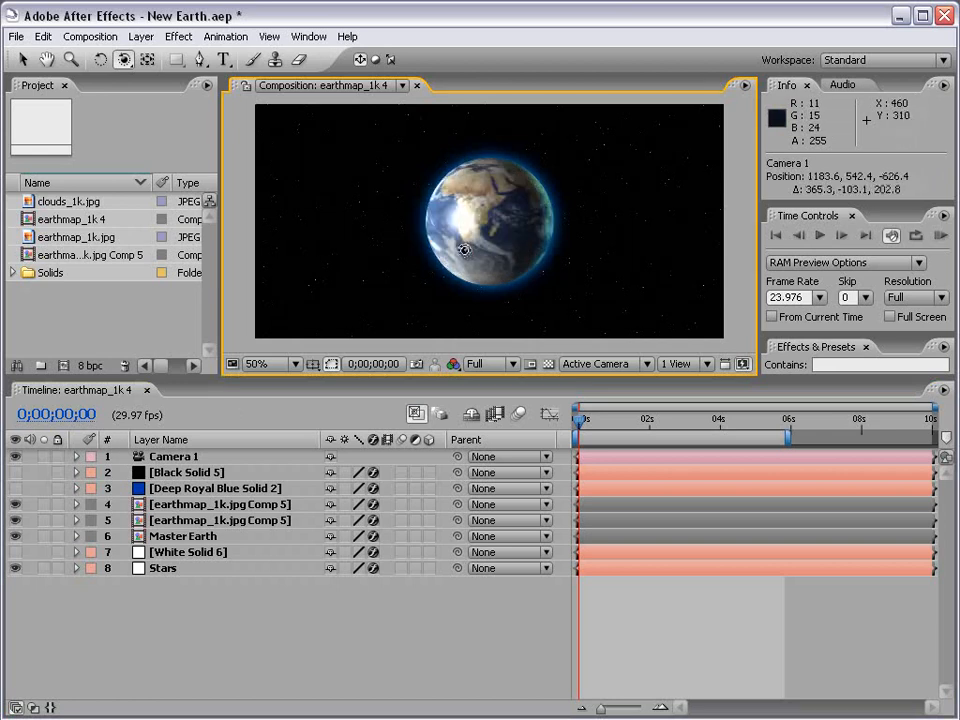
{"action": "left_click_drag", "start_coordinate": [463, 250], "coordinate": [435, 167]}
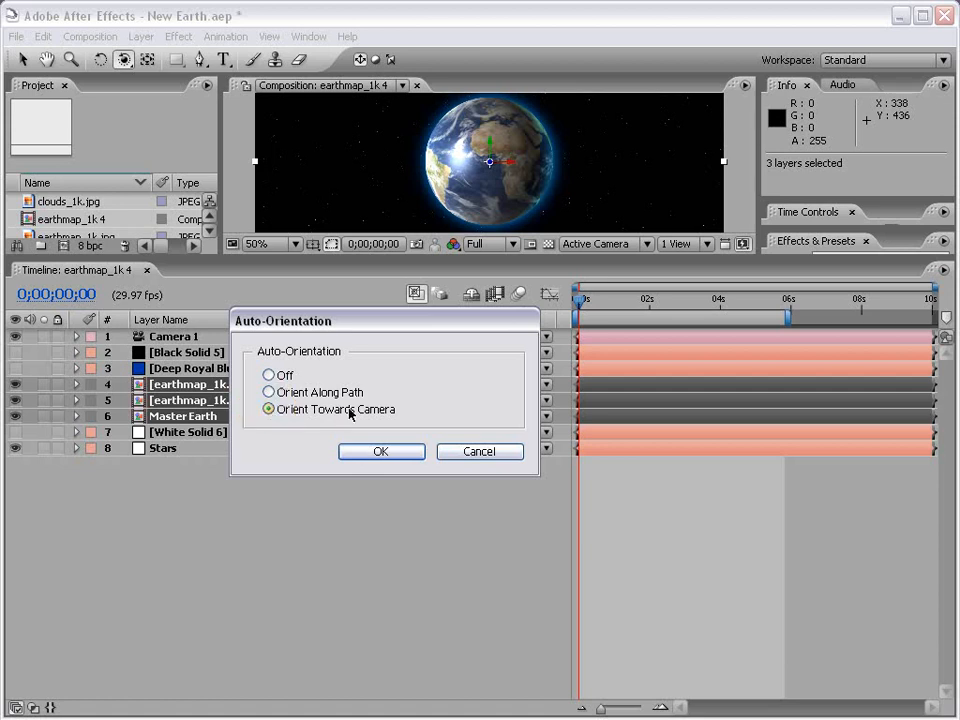
Step: Confirm Auto-Orient set to Orient Towards Camera for the three earth layers
{"action": "left_click", "coordinate": [381, 451]}
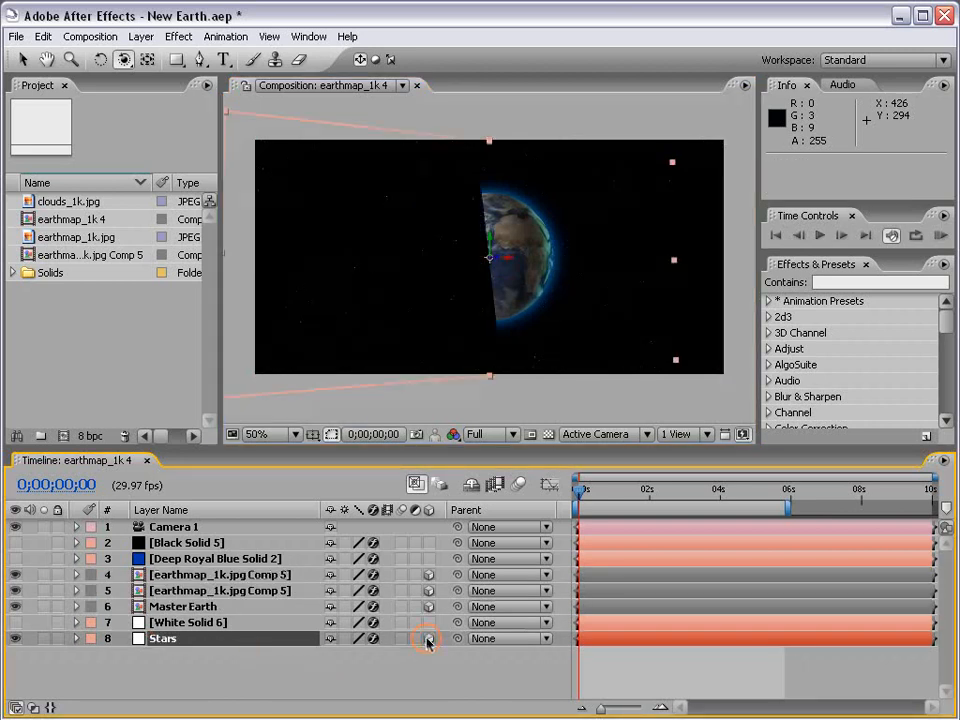